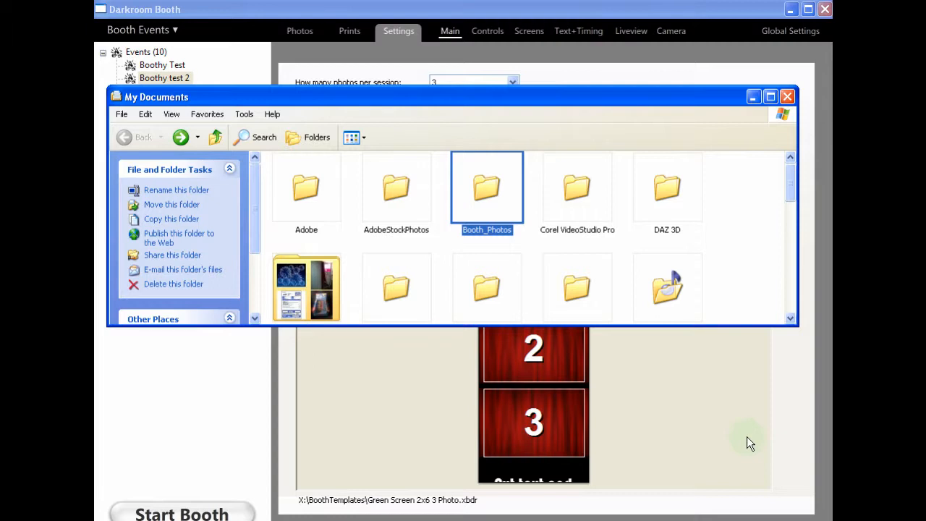
{"action": "mouse_move", "coordinate": [755, 454]}
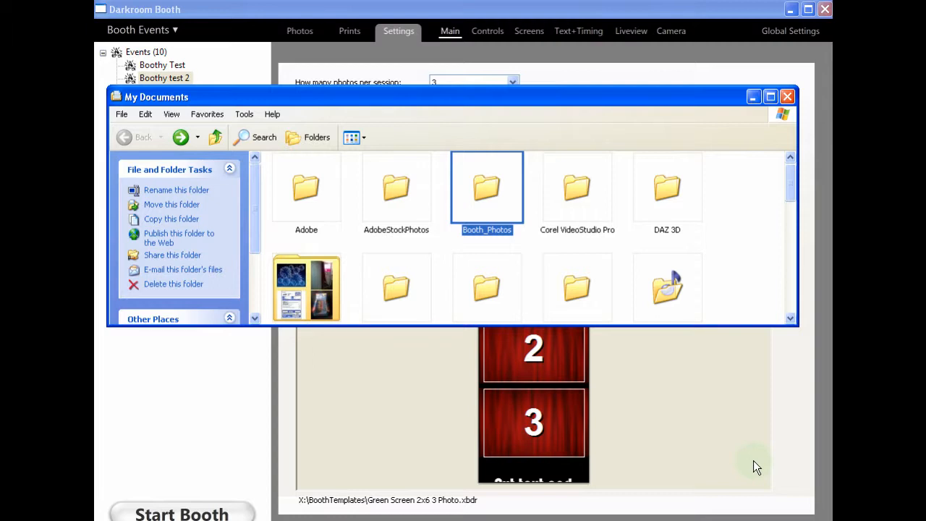
{"action": "mouse_move", "coordinate": [673, 384]}
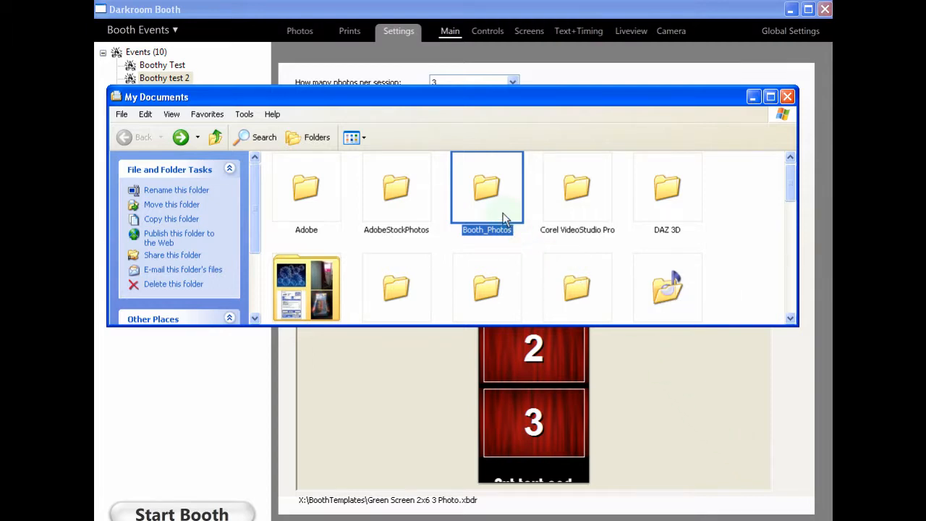
{"action": "mouse_move", "coordinate": [500, 214]}
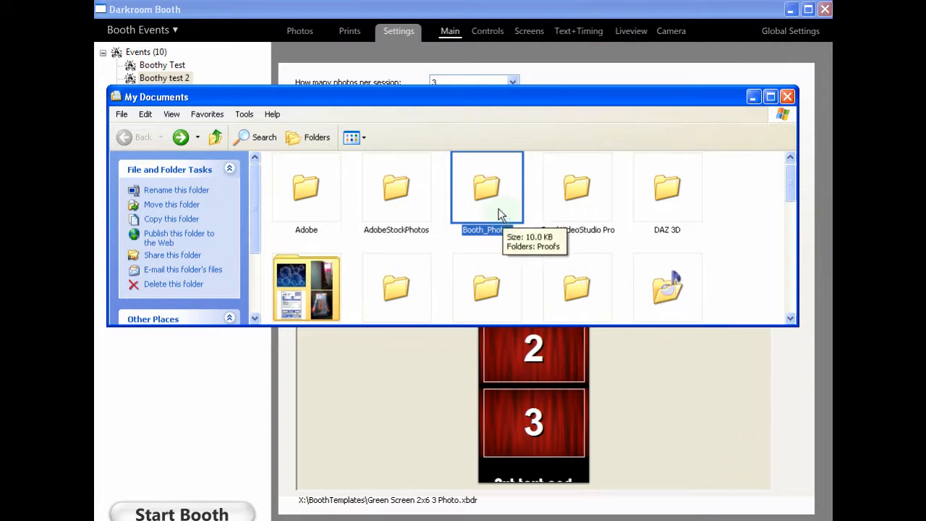
Confirm Booth_Photos holds Proofs, then enable Saved Image 1 as an event output
{"action": "double_click", "coordinate": [486, 187]}
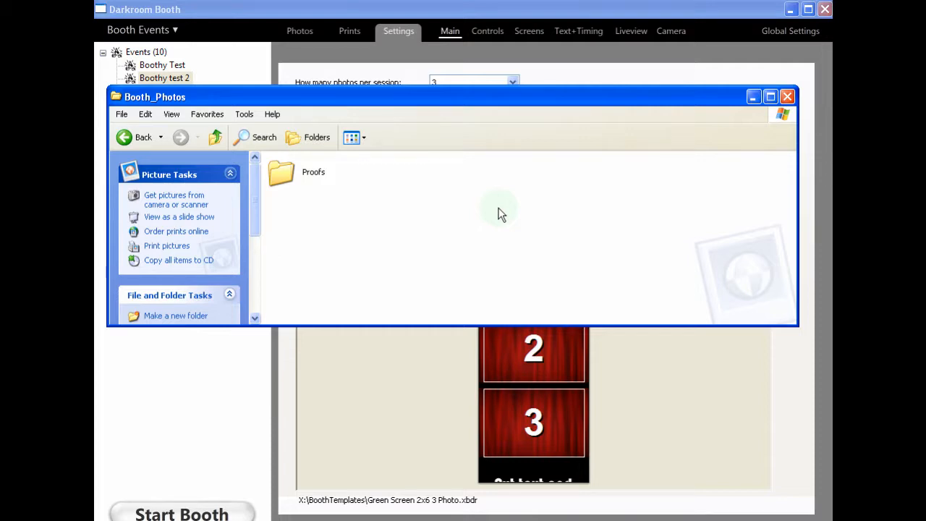
{"action": "mouse_move", "coordinate": [611, 181]}
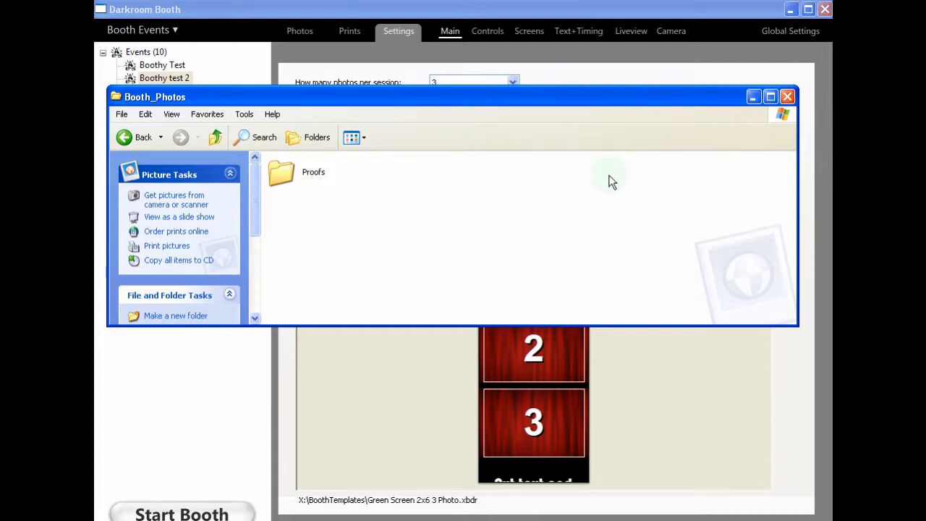
{"action": "mouse_move", "coordinate": [752, 95]}
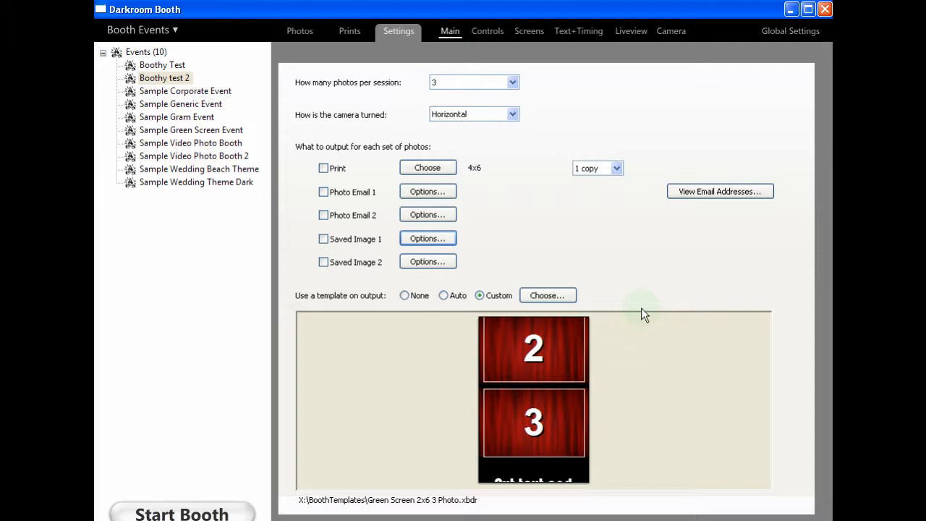
{"action": "mouse_move", "coordinate": [345, 246]}
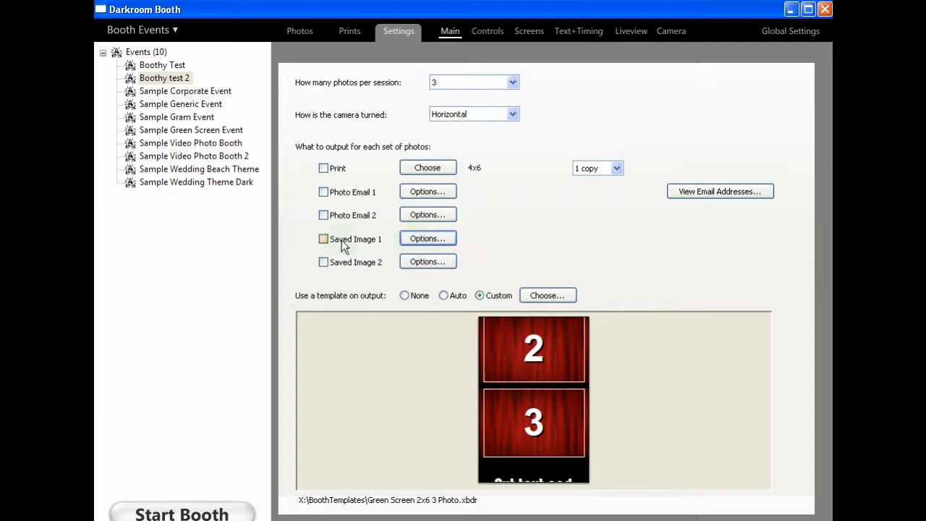
{"action": "left_click", "coordinate": [324, 239]}
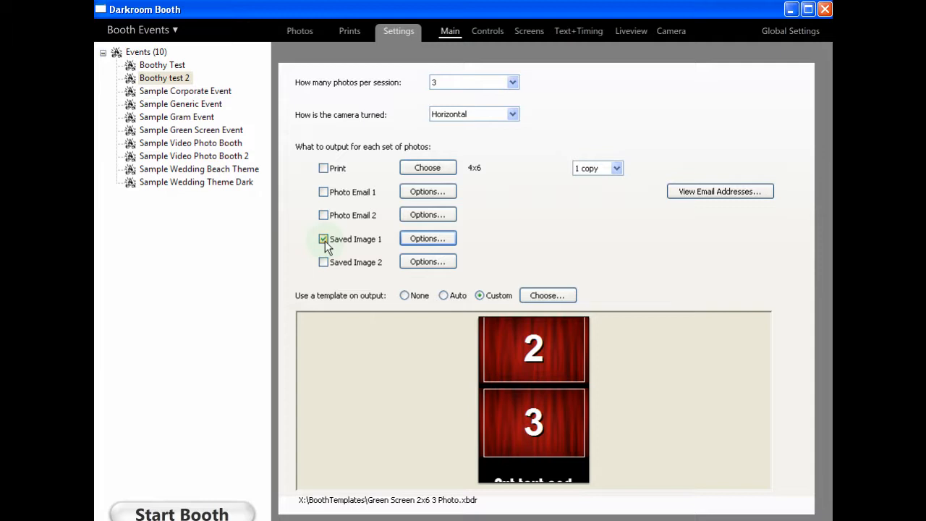
Point the Saved Image 1 output folder to My Documents\Booth_Photos\Proofs
{"action": "left_click", "coordinate": [427, 237]}
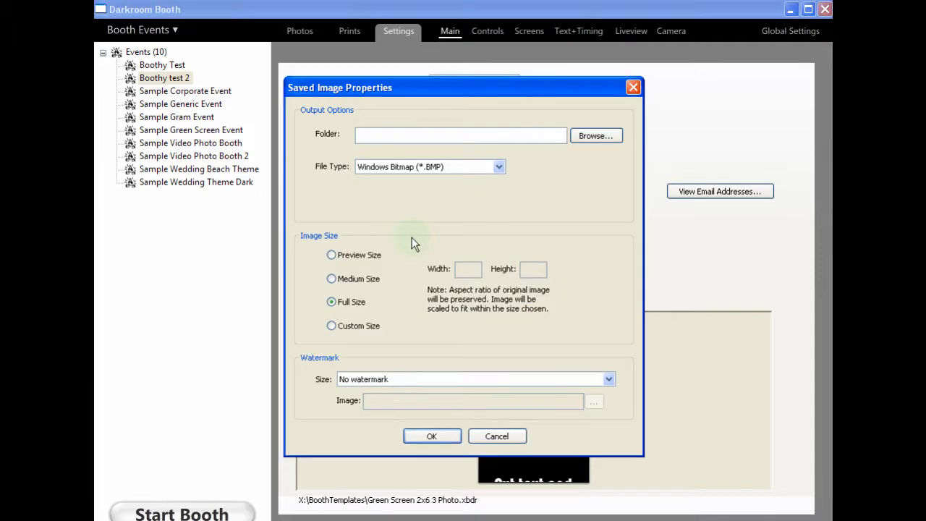
{"action": "left_click", "coordinate": [597, 136]}
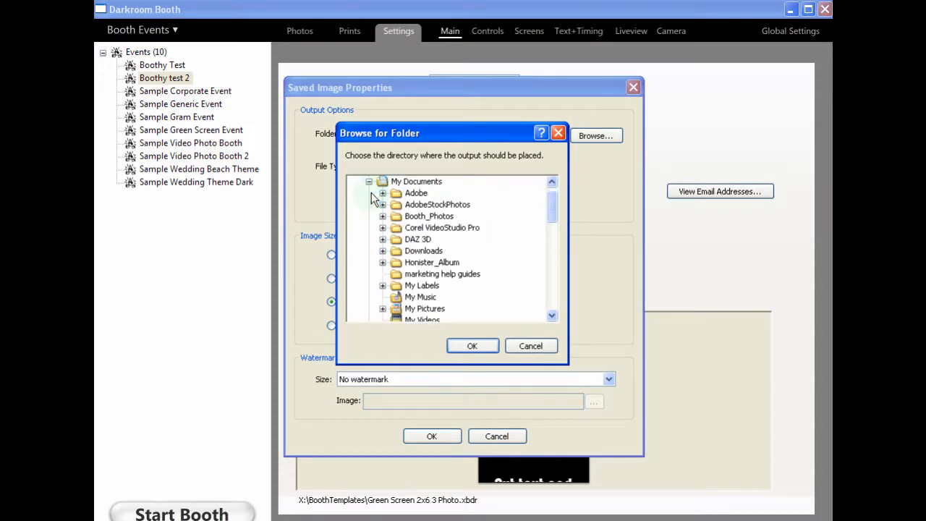
{"action": "left_click", "coordinate": [429, 216]}
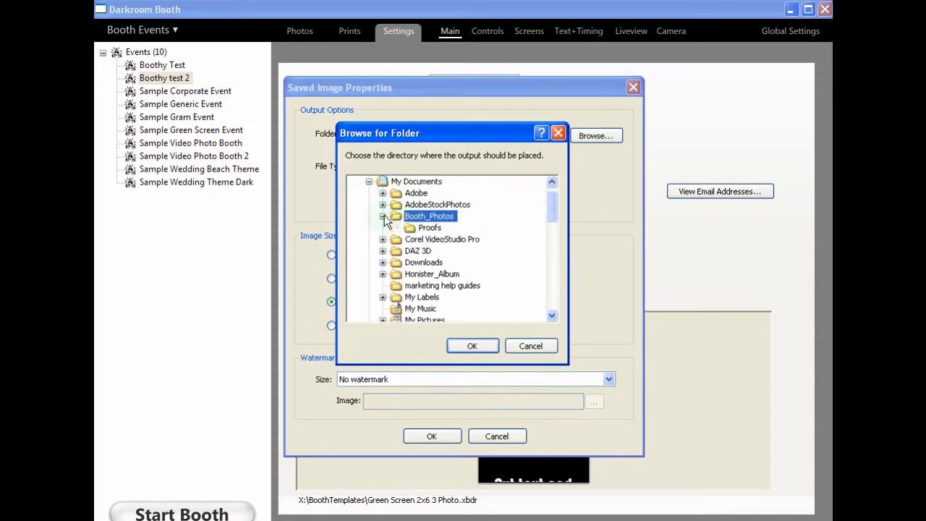
{"action": "left_click", "coordinate": [472, 346]}
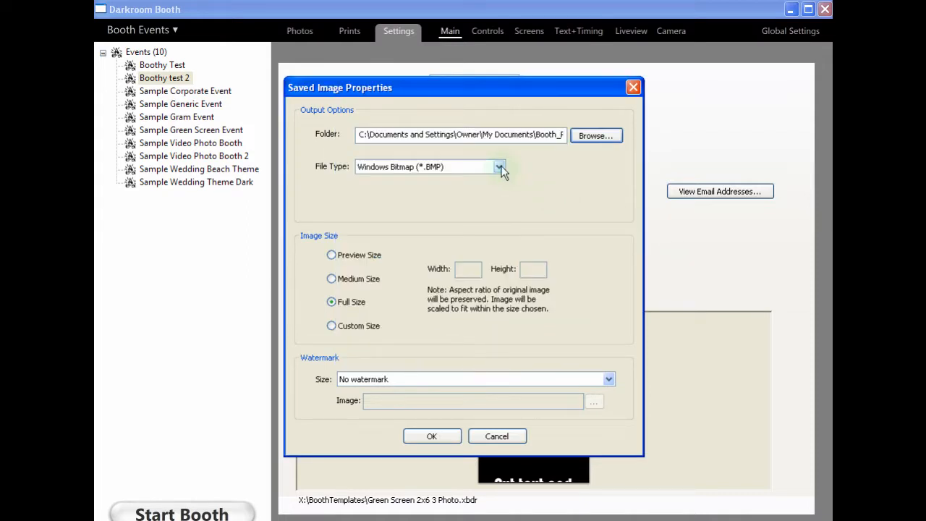
Save images as JPEG Compressed files at quality 7, kept at full size
{"action": "left_click", "coordinate": [498, 166]}
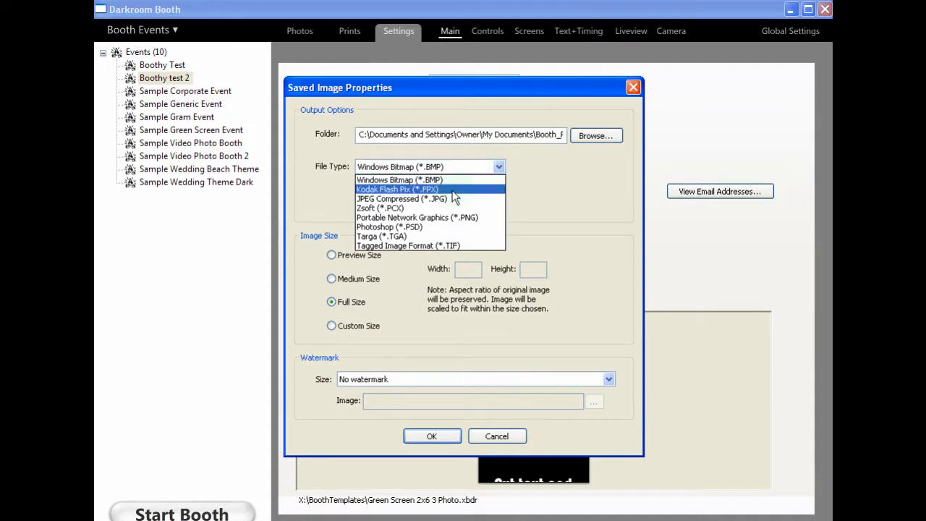
{"action": "left_click", "coordinate": [402, 198]}
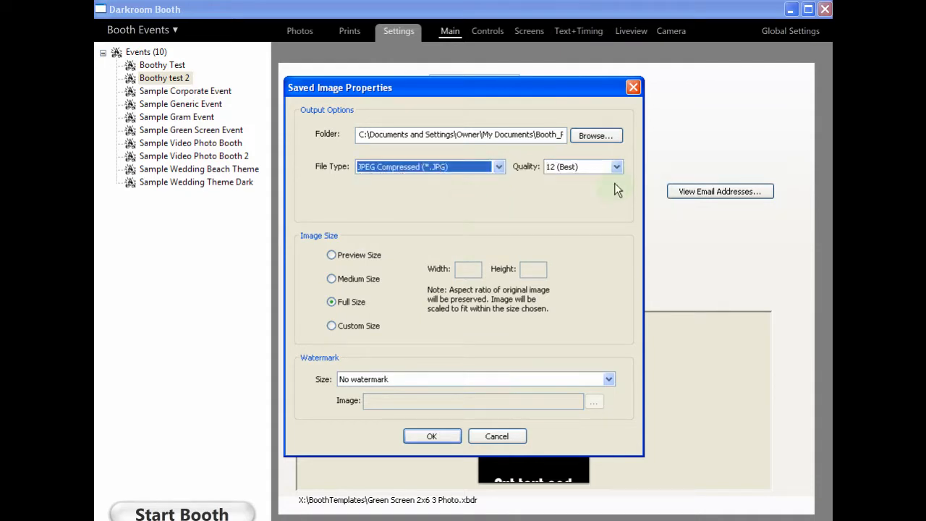
{"action": "left_click", "coordinate": [616, 166]}
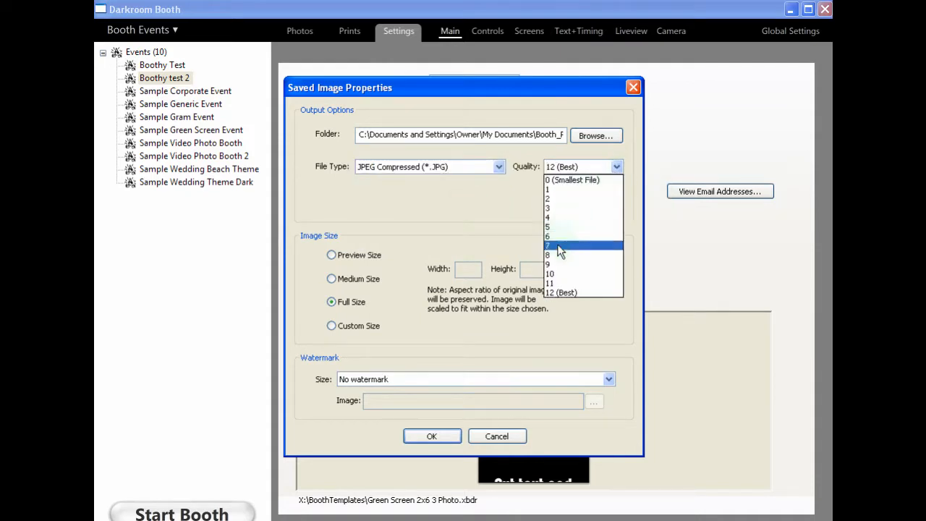
{"action": "left_click", "coordinate": [547, 246]}
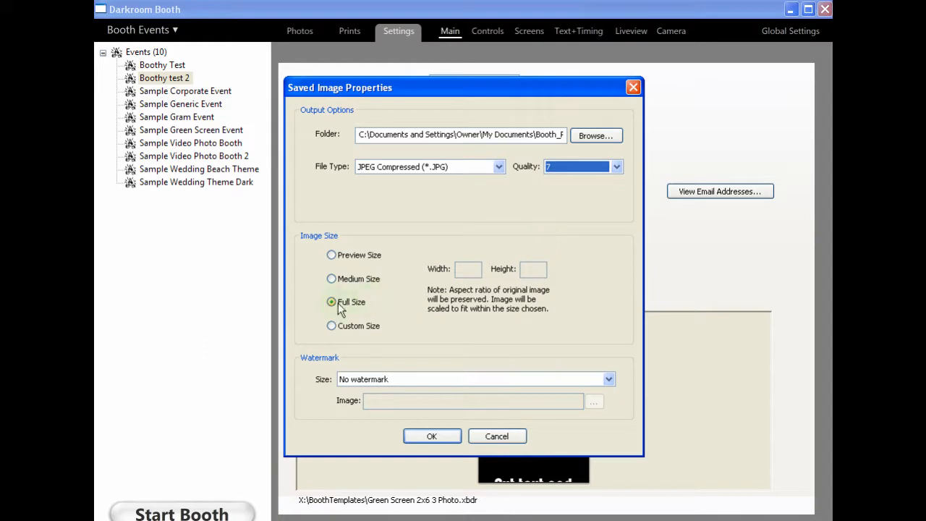
{"action": "left_click", "coordinate": [432, 436]}
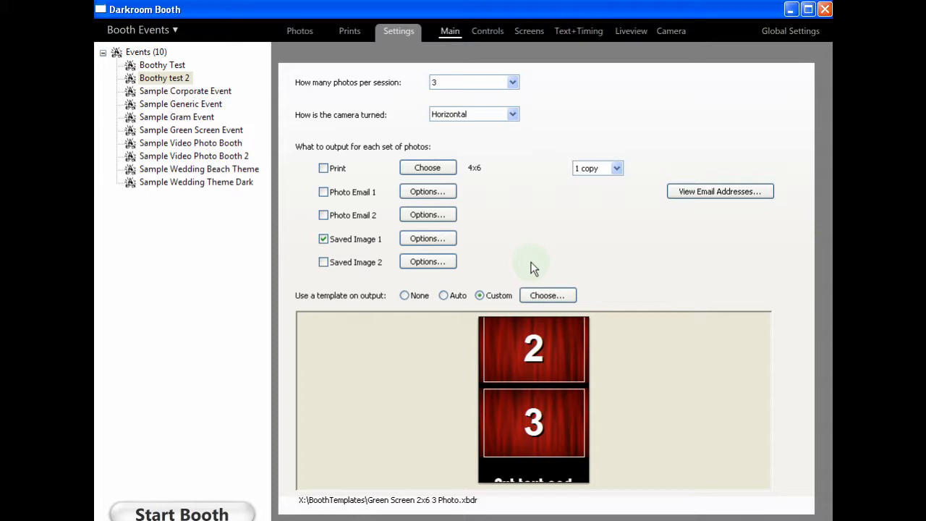
{"action": "mouse_move", "coordinate": [181, 451]}
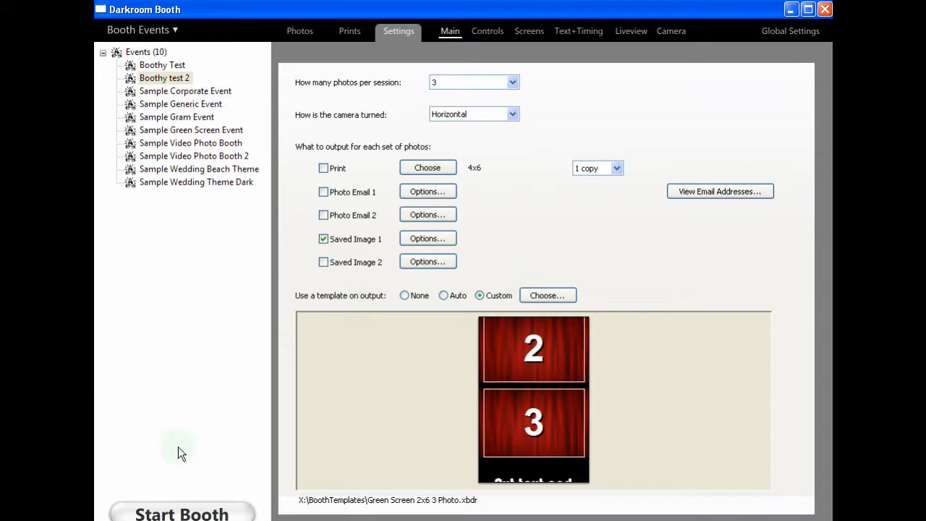
{"action": "mouse_move", "coordinate": [179, 484]}
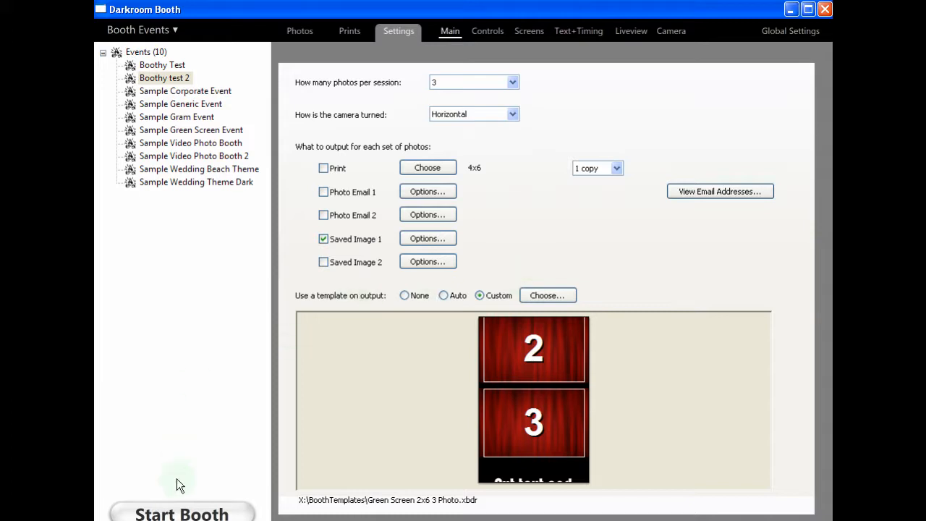
Start the booth to reach its Click to start screen with the three-frame strip
{"action": "left_click", "coordinate": [183, 510]}
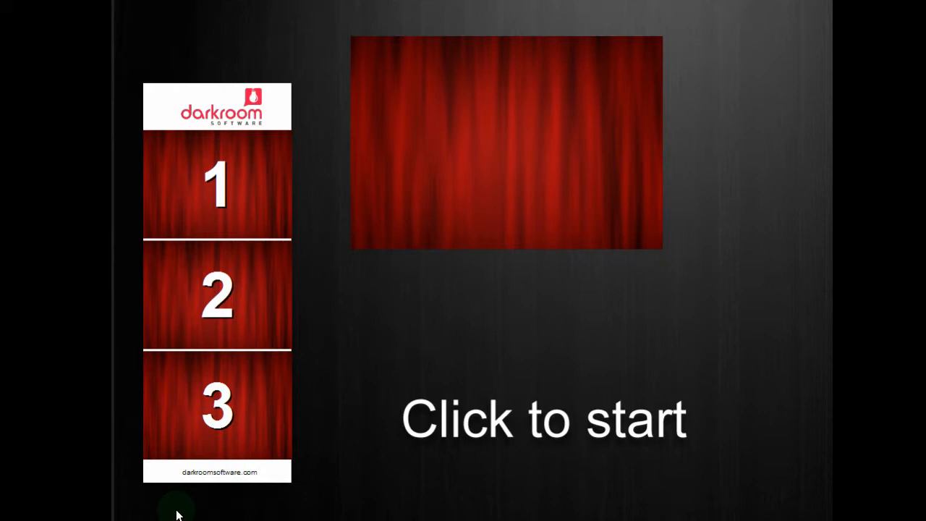
{"action": "left_click", "coordinate": [544, 419]}
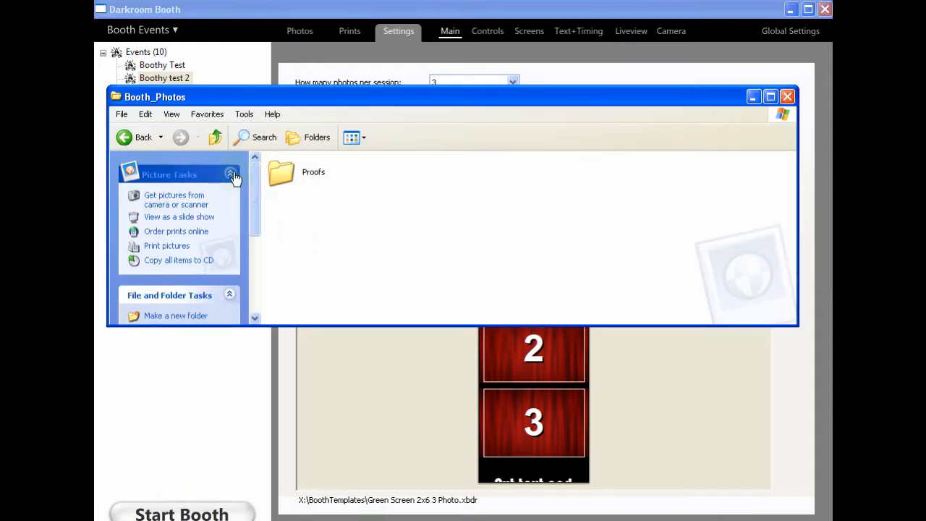
View the img_0025 photo-strip proof from the Proofs folder in Picture and Fax Viewer
{"action": "double_click", "coordinate": [281, 172]}
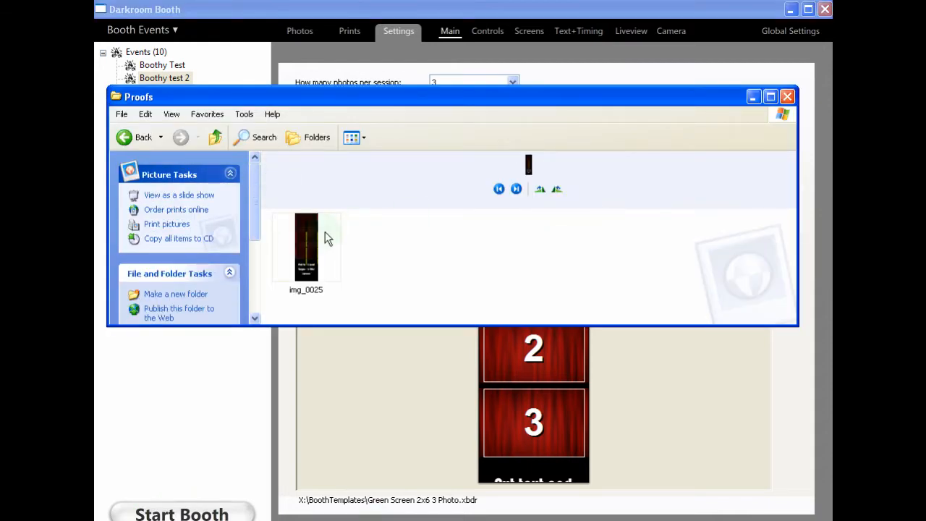
{"action": "double_click", "coordinate": [306, 246]}
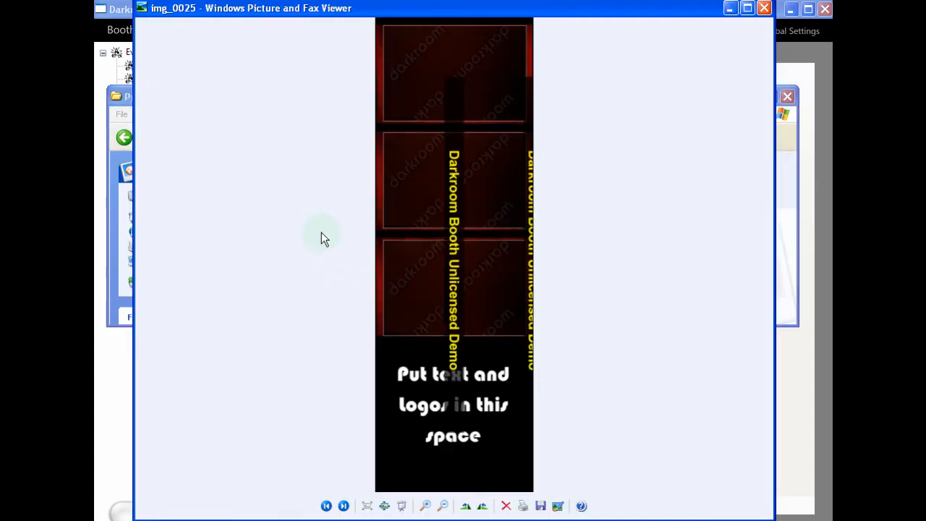